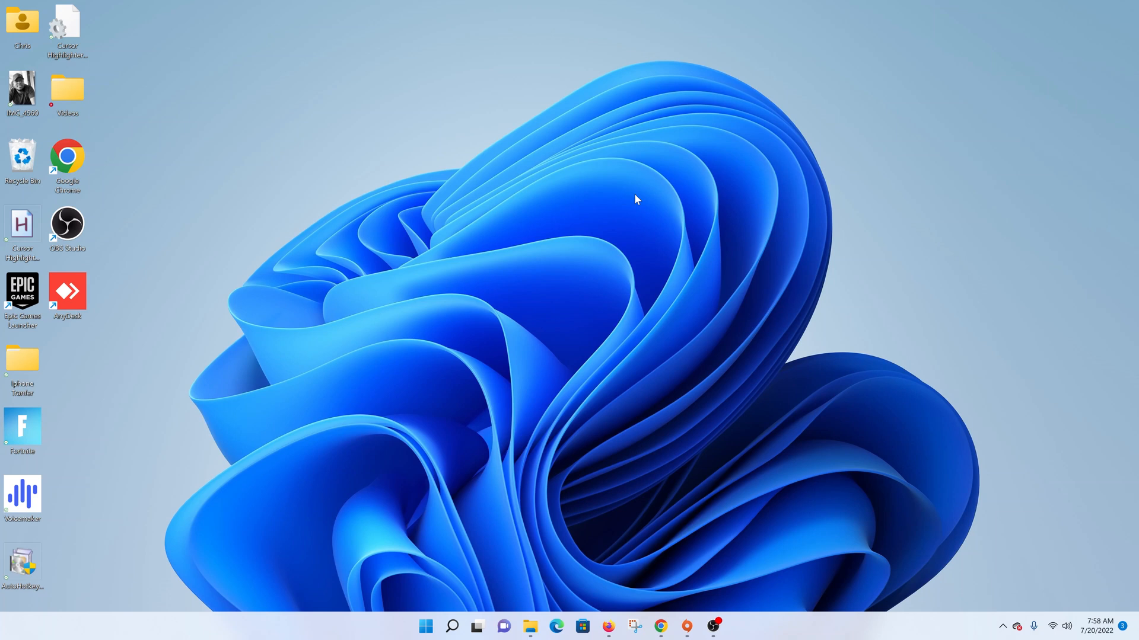
{"action": "mouse_move", "coordinate": [452, 626]}
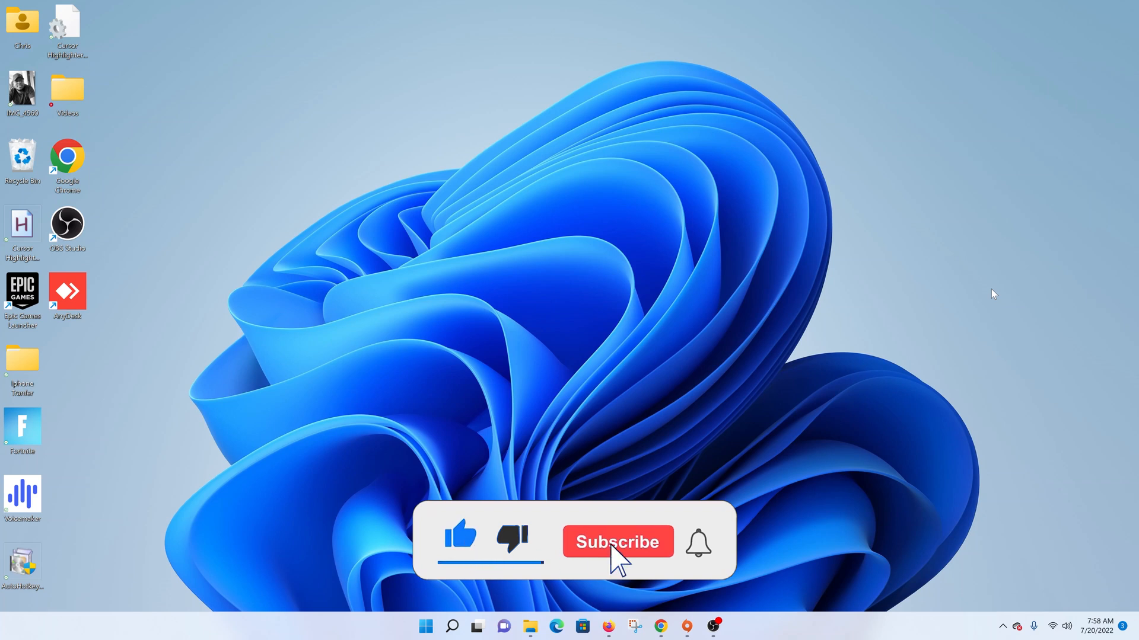
- Launch Command Prompt from the Start menu by searching for cmd
{"action": "left_click", "coordinate": [617, 542]}
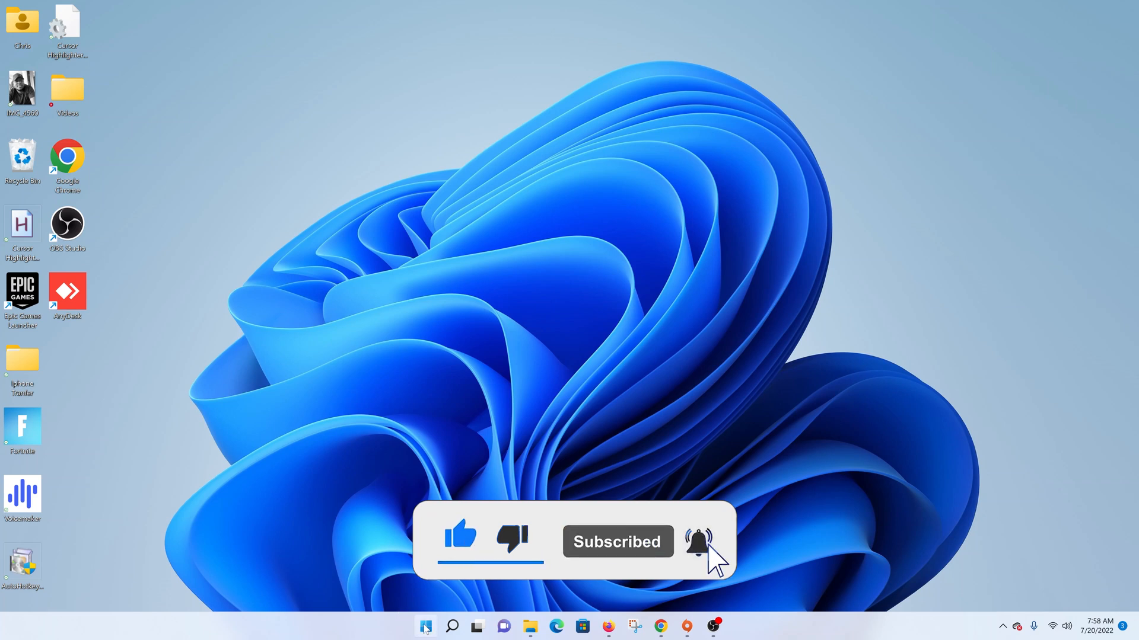
{"action": "type", "text": "cm"}
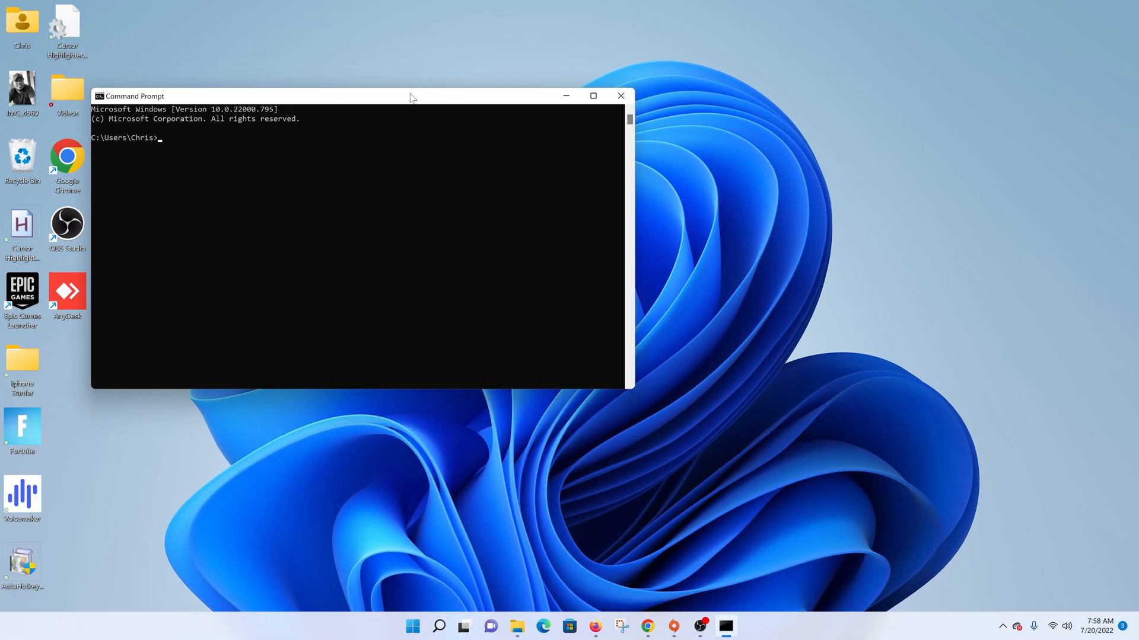
- Move the console toward the screen centre and bring up its Properties dialog
{"action": "left_click_drag", "start_coordinate": [410, 95], "coordinate": [623, 87]}
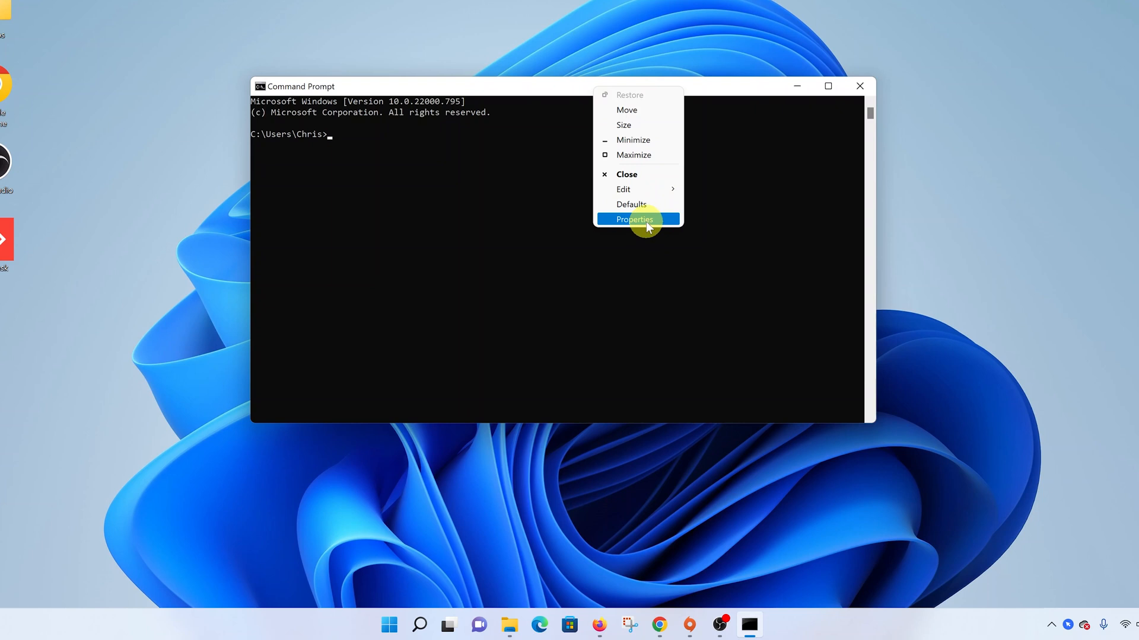
{"action": "left_click", "coordinate": [633, 219]}
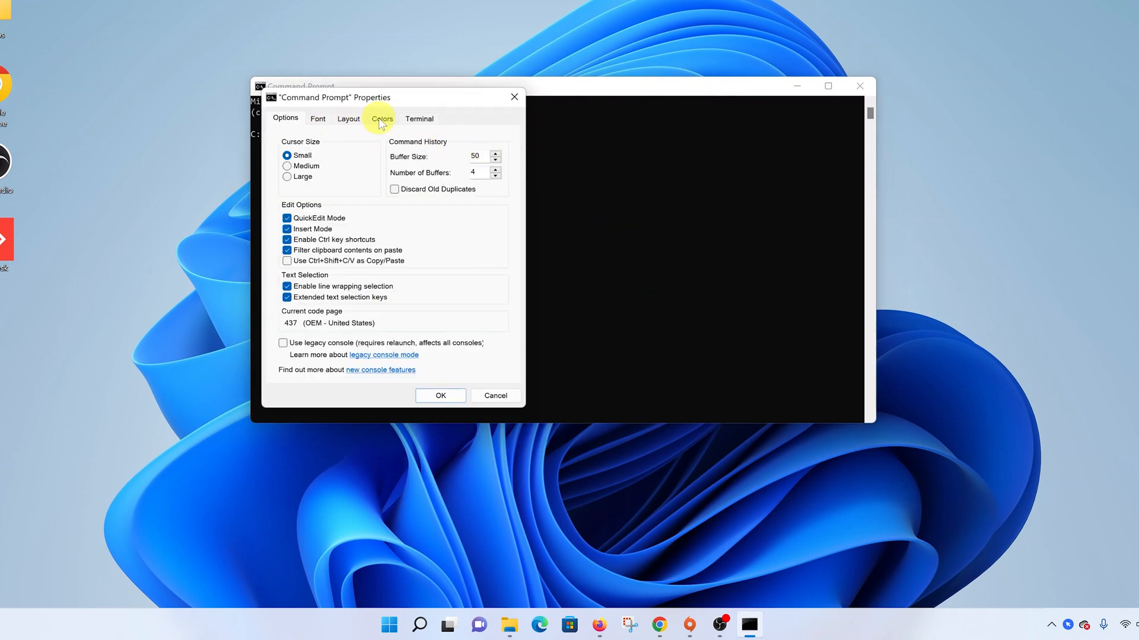
- In the Colors settings, lower the console window's opacity to about 36 percent
{"action": "left_click", "coordinate": [381, 119]}
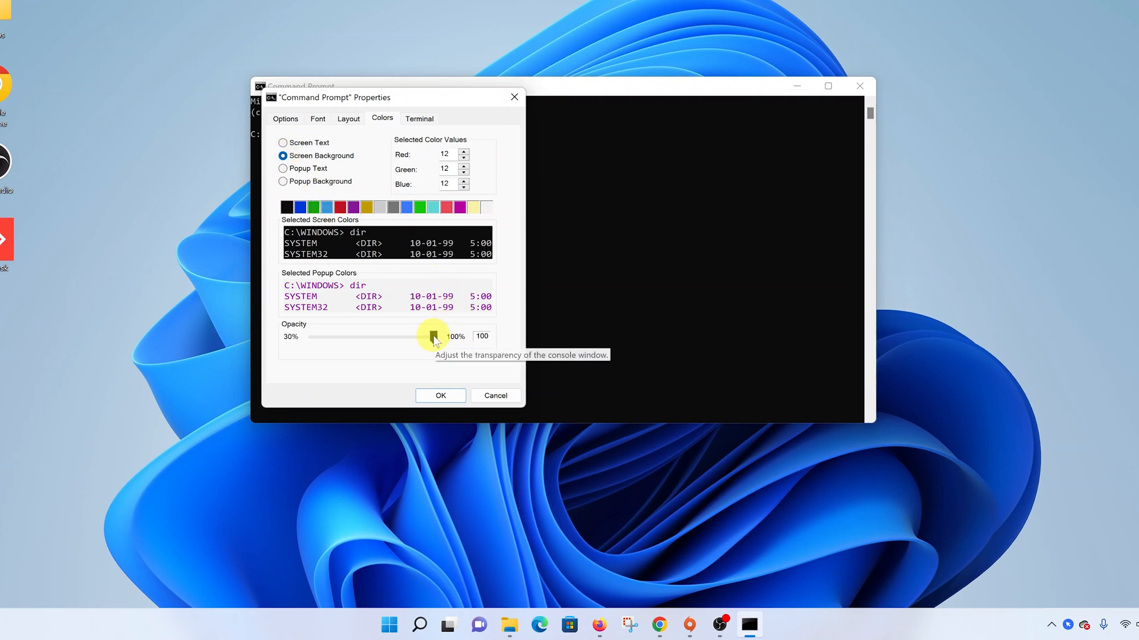
{"action": "left_click_drag", "start_coordinate": [432, 335], "coordinate": [417, 336]}
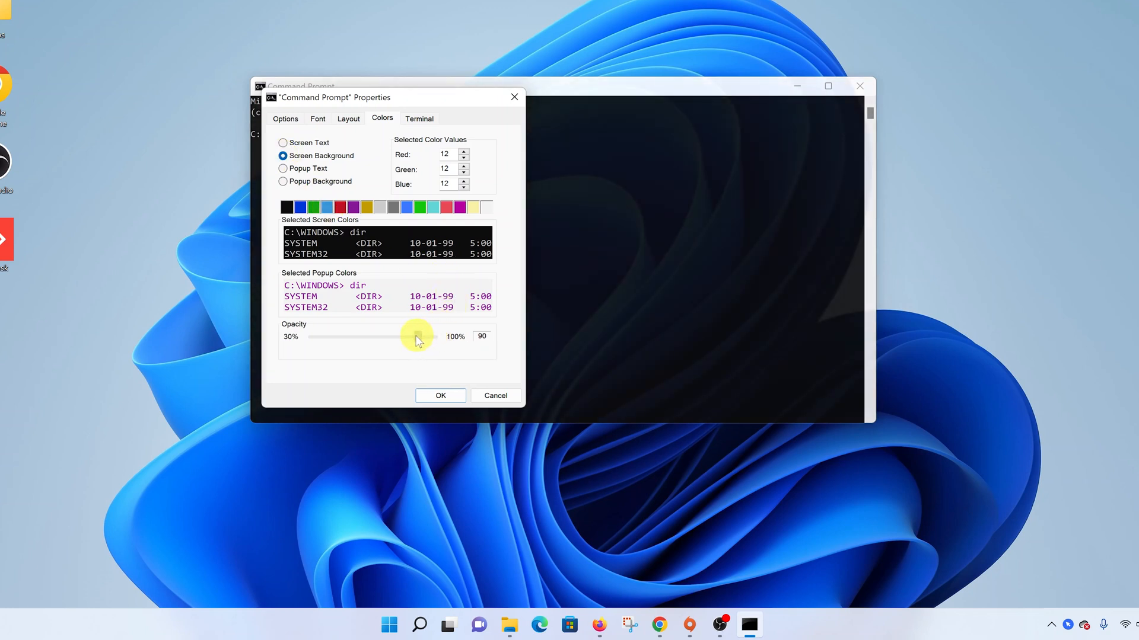
{"action": "left_click_drag", "start_coordinate": [417, 336], "coordinate": [376, 336]}
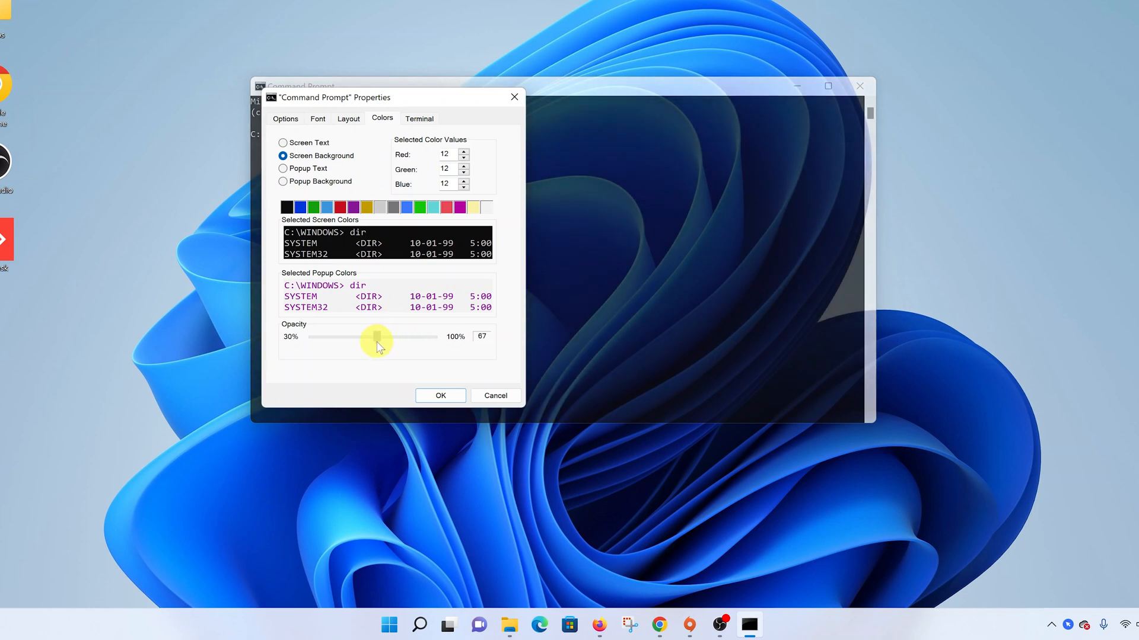
{"action": "left_click_drag", "start_coordinate": [376, 342], "coordinate": [323, 342]}
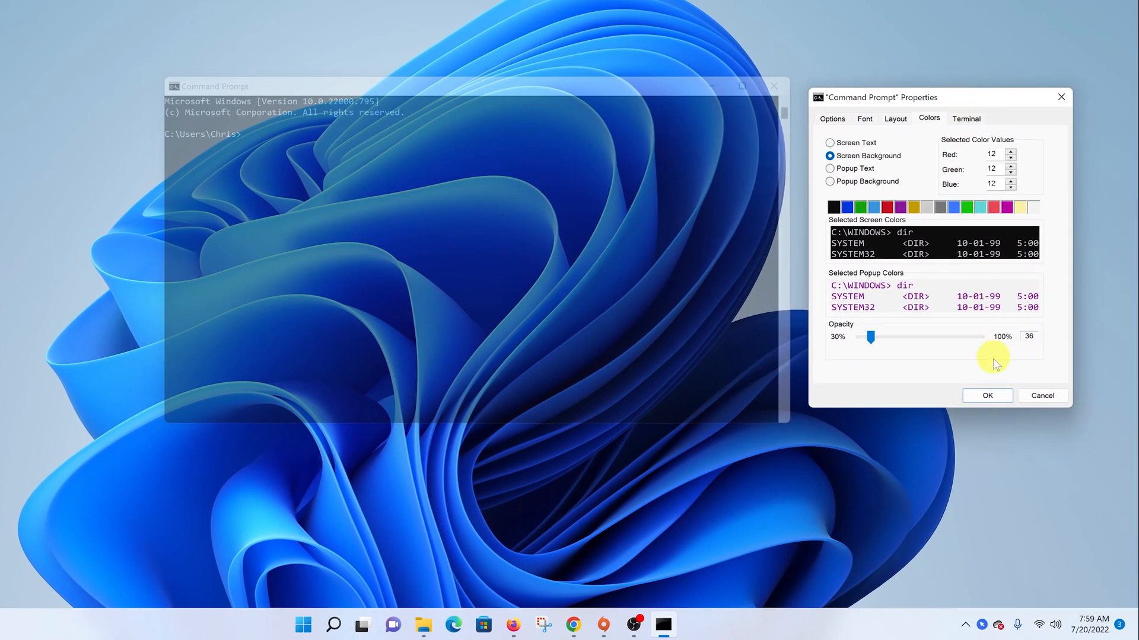
- Compare transparency levels down to the 30 percent minimum, then settle opacity at 40 percent
{"action": "left_click_drag", "start_coordinate": [869, 336], "coordinate": [932, 336]}
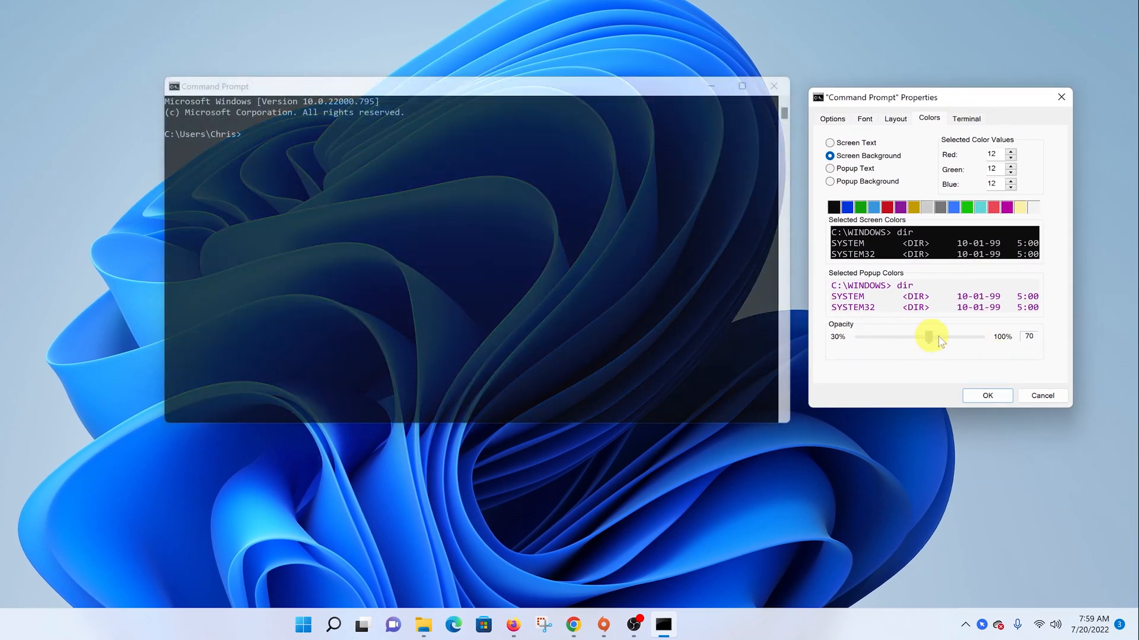
{"action": "left_click_drag", "start_coordinate": [933, 336], "coordinate": [922, 335]}
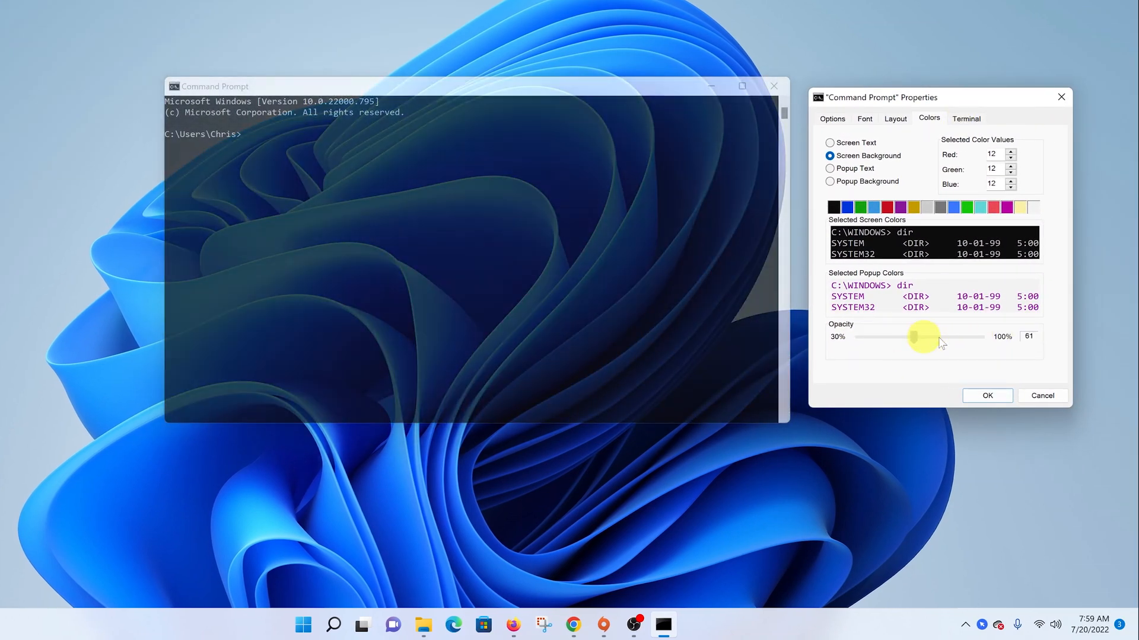
{"action": "left_click_drag", "start_coordinate": [924, 336], "coordinate": [905, 335]}
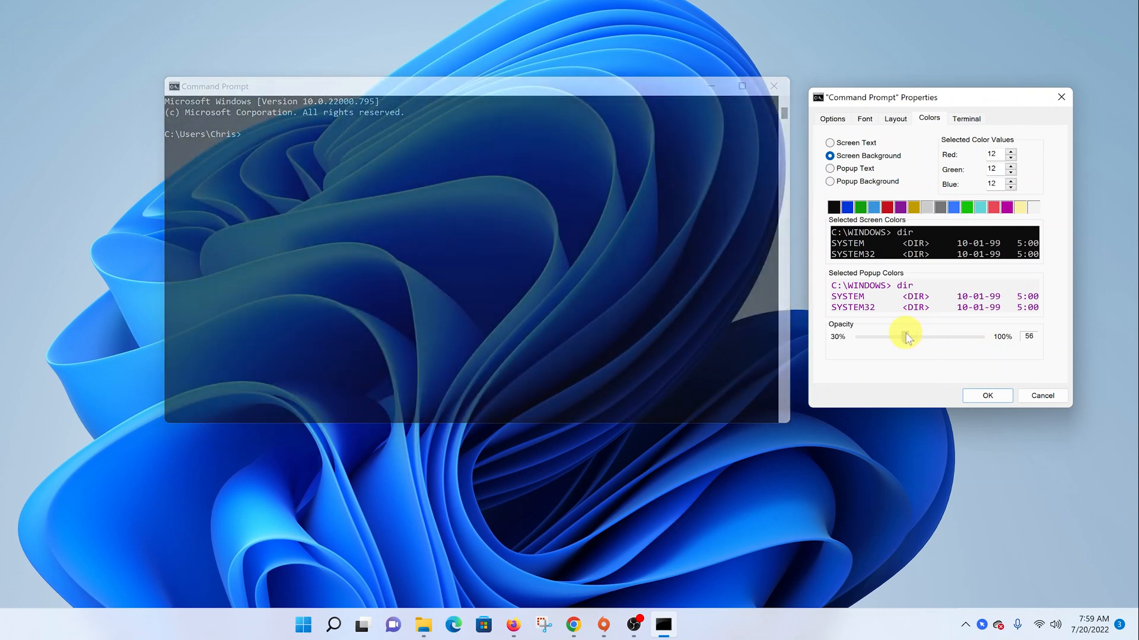
{"action": "left_click_drag", "start_coordinate": [904, 335], "coordinate": [859, 336]}
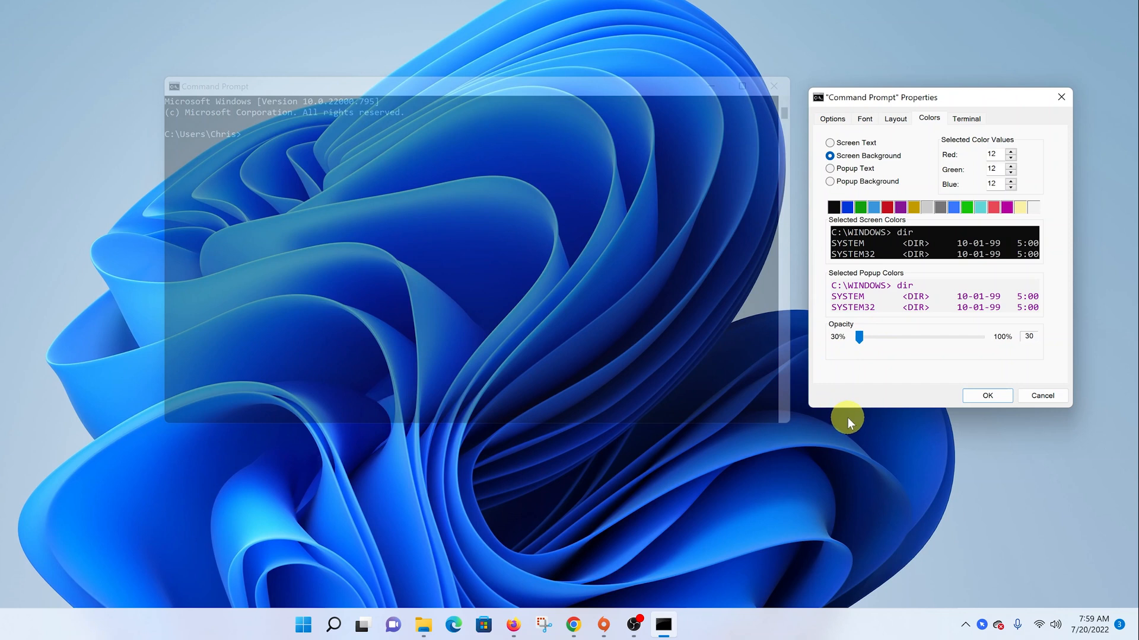
{"action": "mouse_move", "coordinate": [389, 362]}
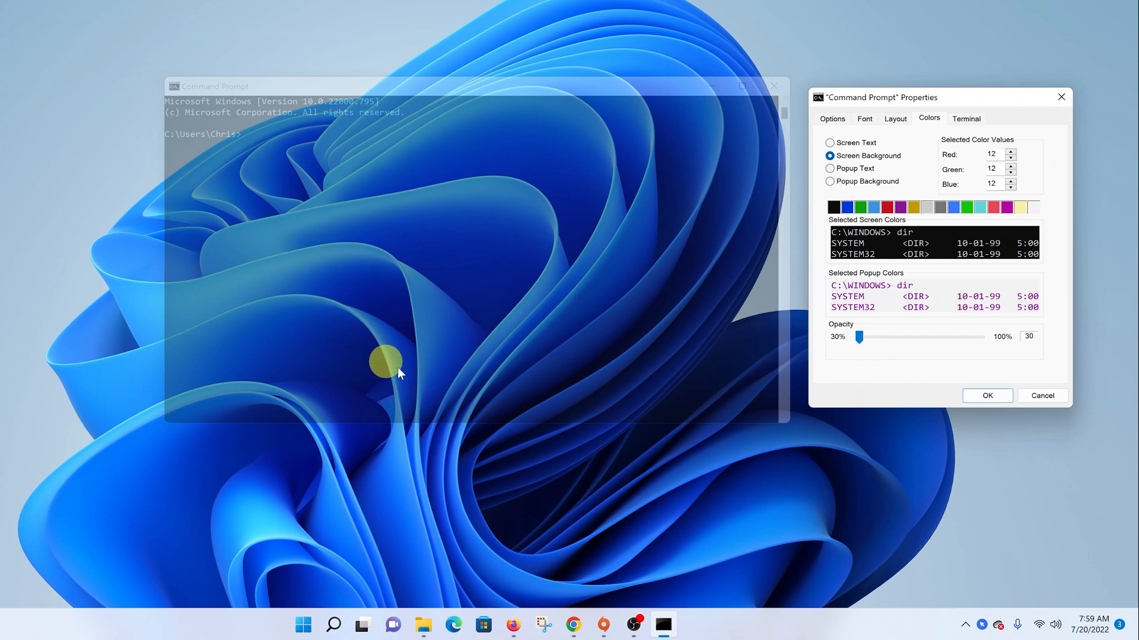
{"action": "mouse_move", "coordinate": [791, 389]}
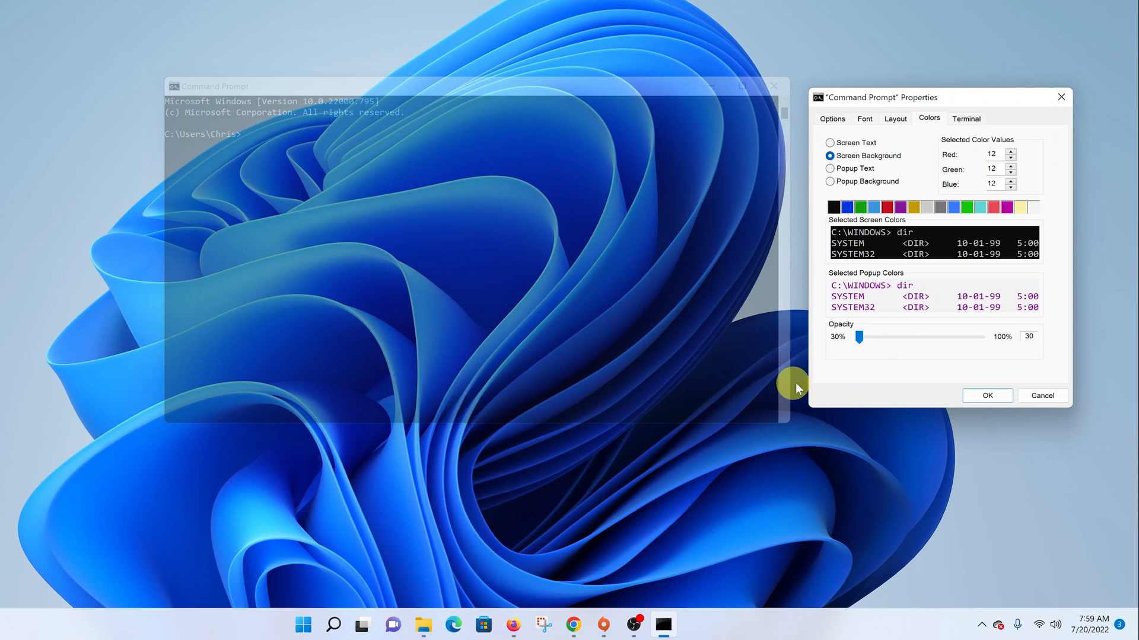
{"action": "mouse_move", "coordinate": [861, 338]}
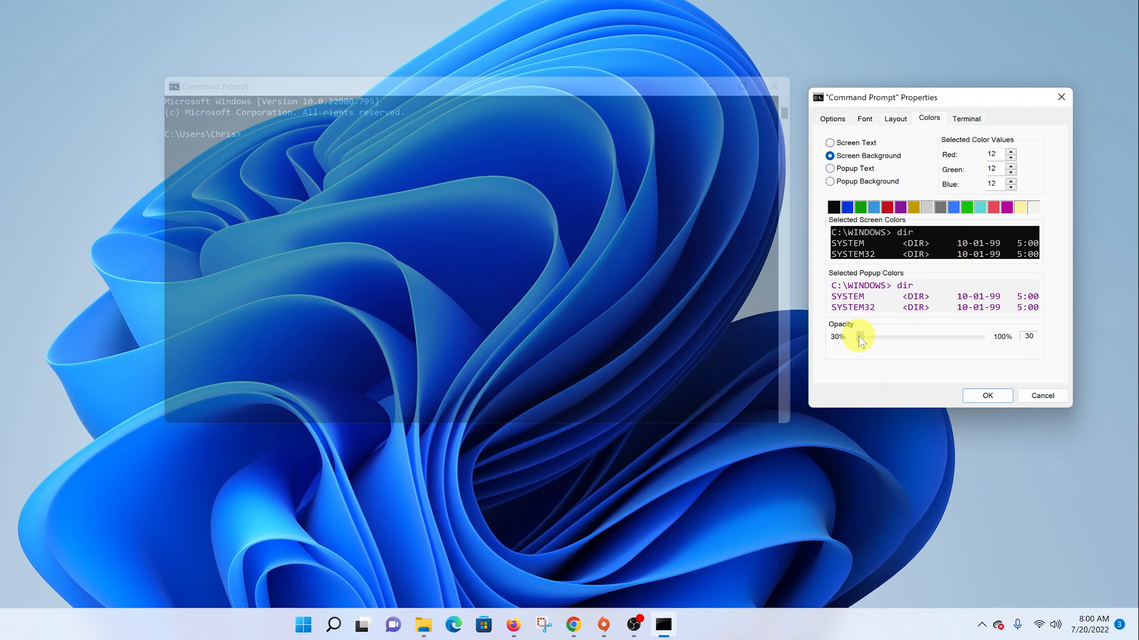
{"action": "left_click_drag", "start_coordinate": [858, 336], "coordinate": [870, 336]}
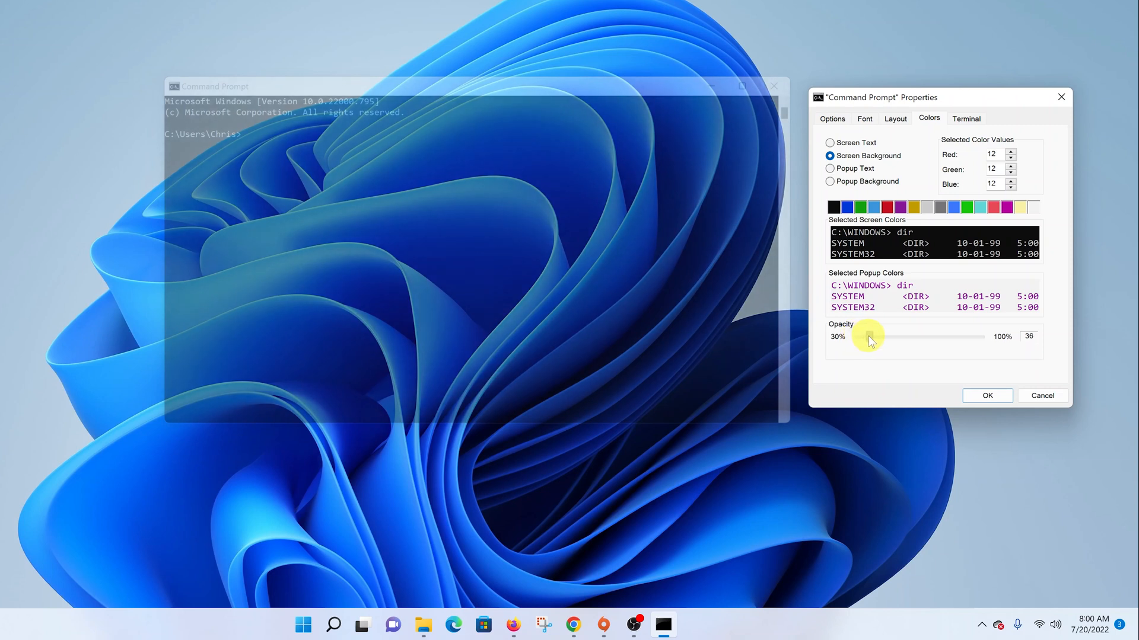
{"action": "left_click_drag", "start_coordinate": [868, 336], "coordinate": [879, 342]}
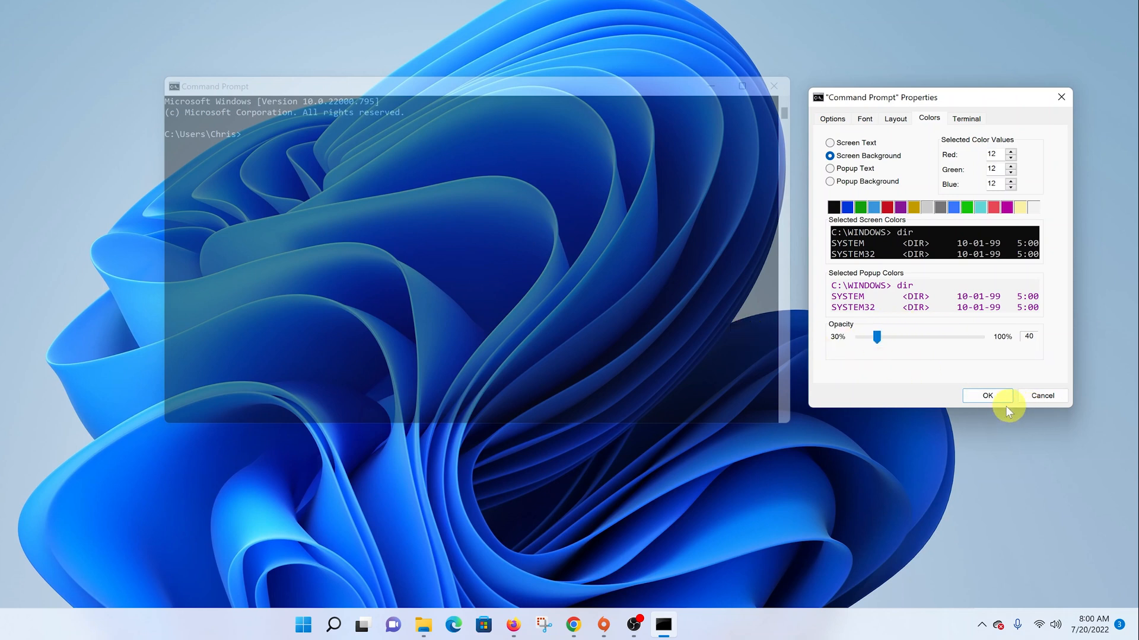
- Apply the 40 percent opacity, centre the translucent console and enter systeminfo.exe at the prompt
{"action": "left_click", "coordinate": [987, 396]}
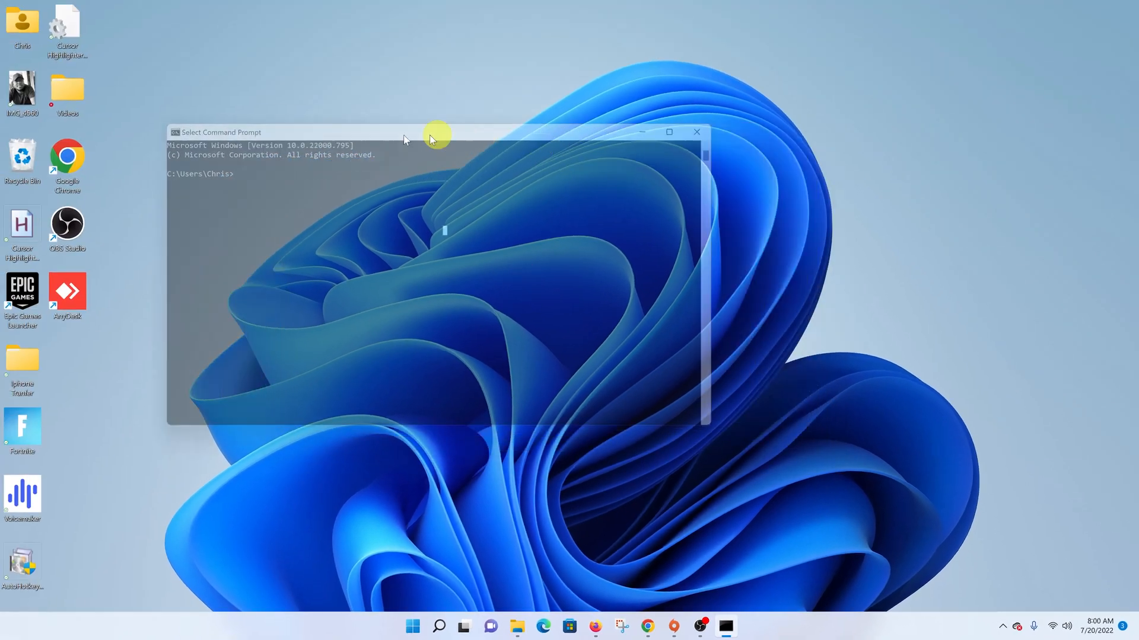
{"action": "left_click_drag", "start_coordinate": [435, 137], "coordinate": [537, 175]}
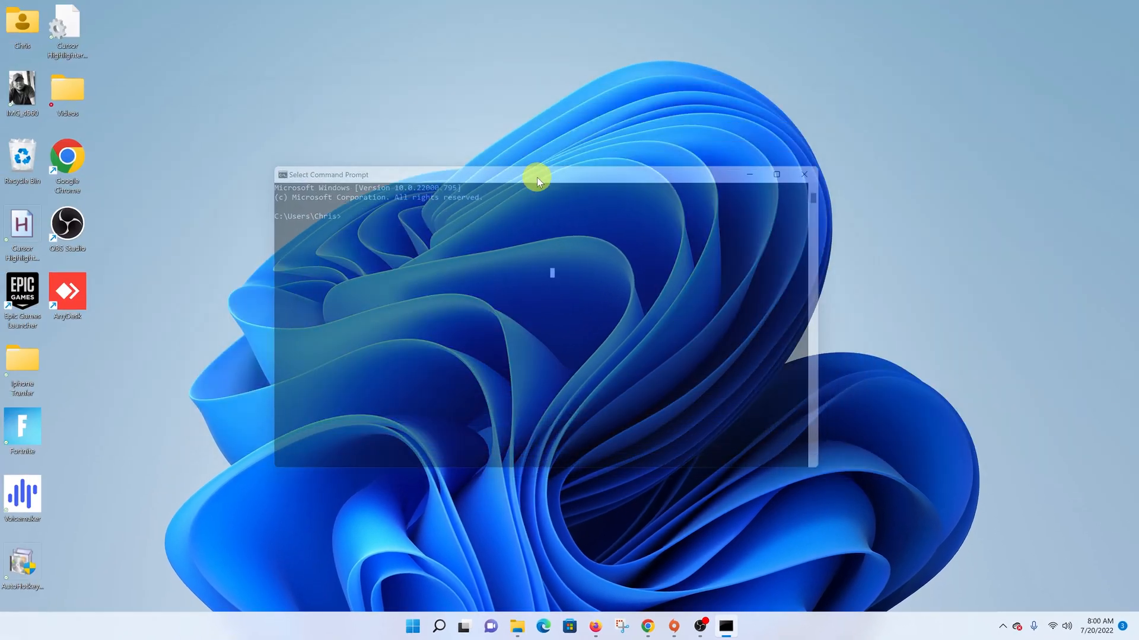
{"action": "type", "text": "systeminfo.exe"}
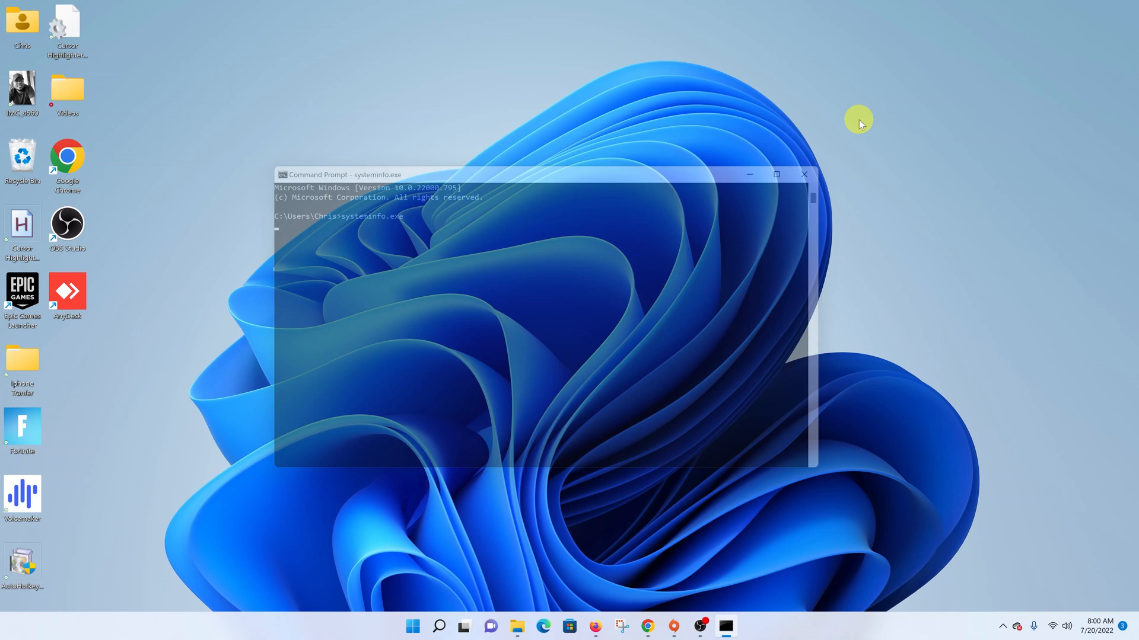